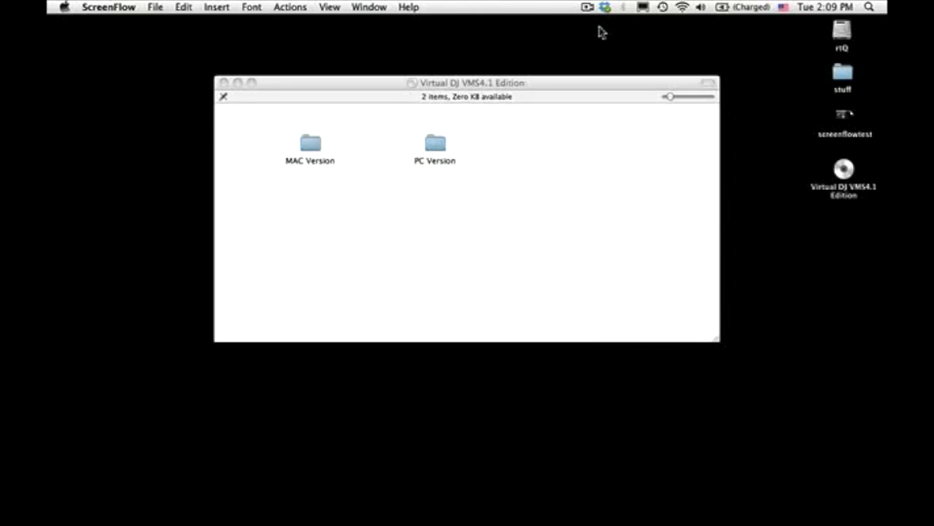
# - Run the VirtualDJ LE VMS 4.1 Mac package through Introduction, License and a standard install on rtQ, then close it
pyautogui.doubleClick(309, 144)
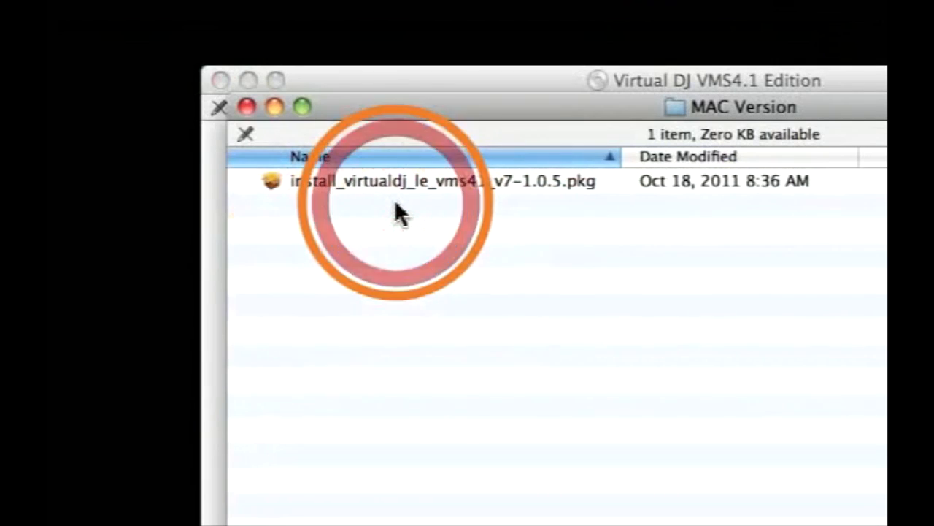
pyautogui.click(438, 181)
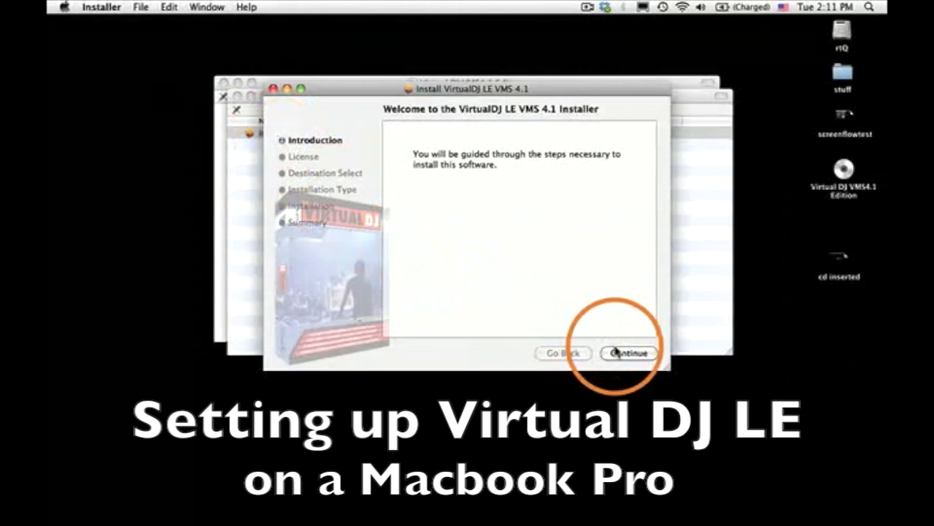
pyautogui.click(627, 354)
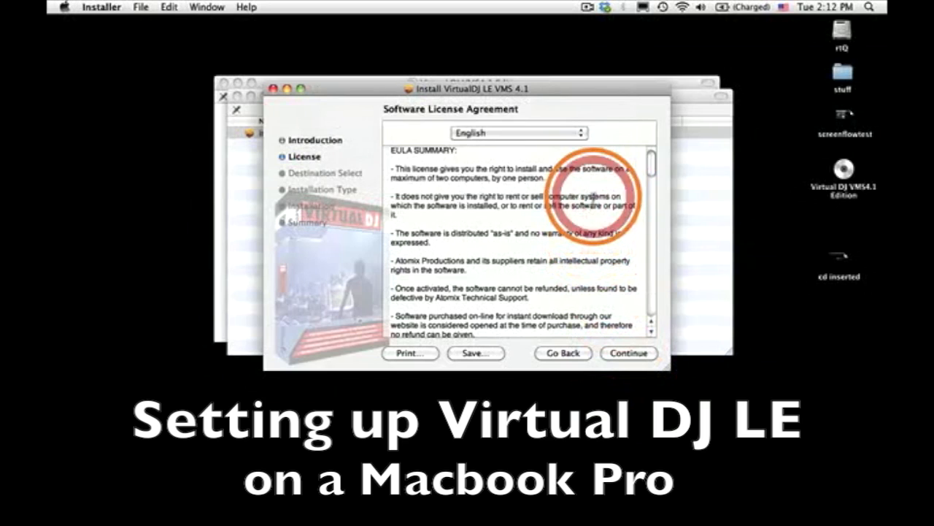
pyautogui.click(627, 352)
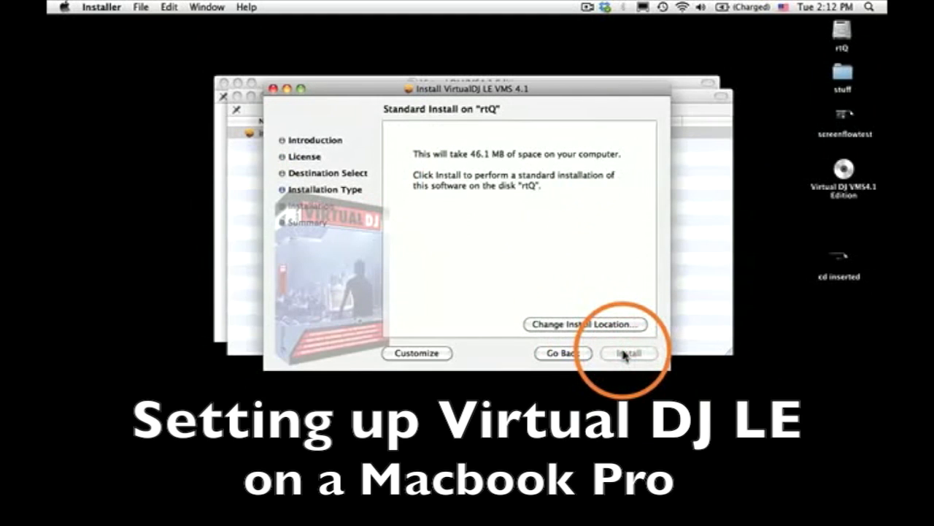
pyautogui.click(628, 354)
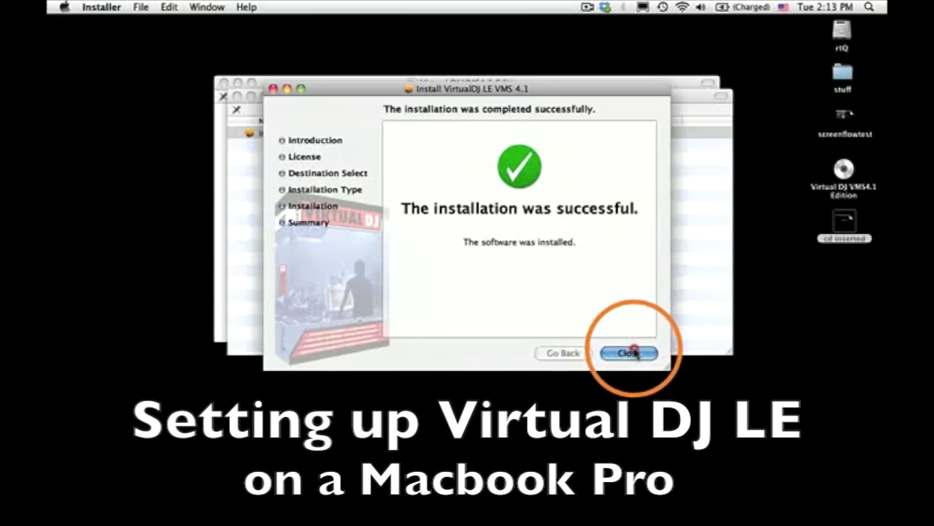
pyautogui.click(627, 352)
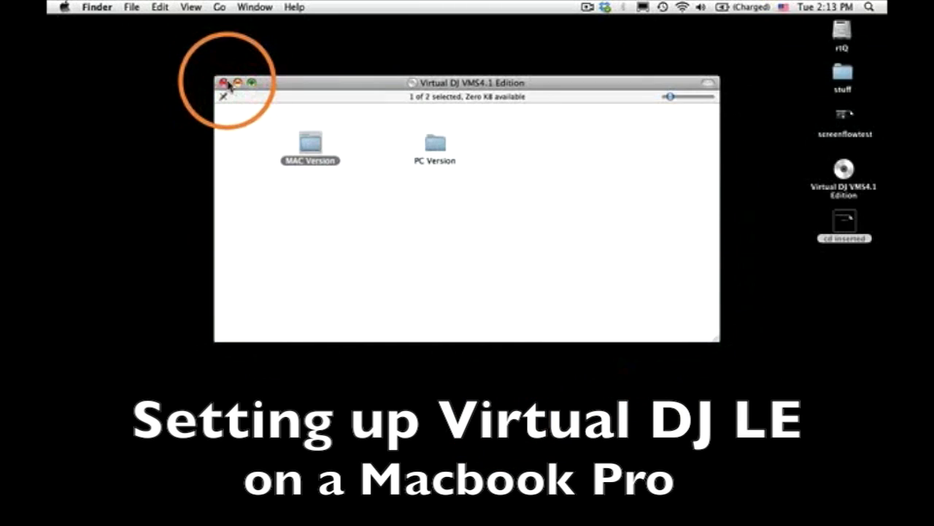
# - Close the disc window and launch VirtualDJ LE from Applications
pyautogui.click(225, 82)
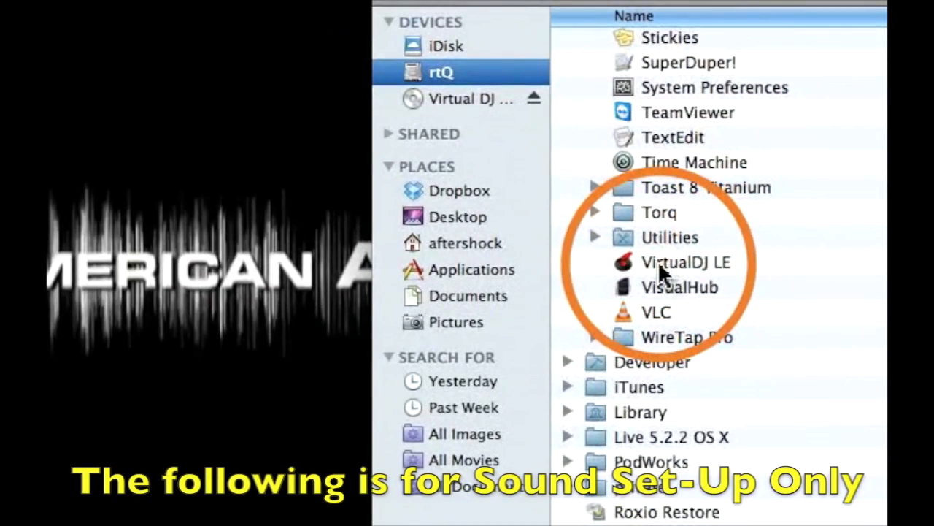
pyautogui.click(684, 263)
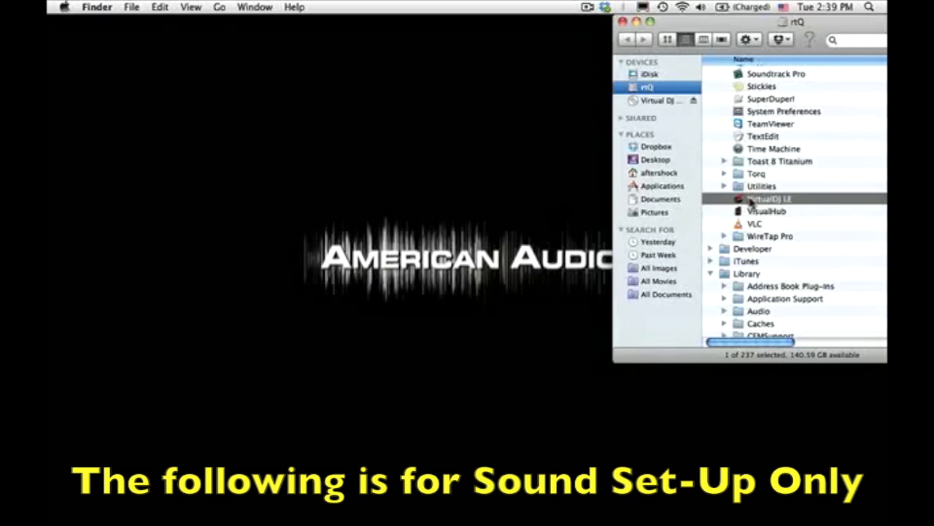
pyautogui.doubleClick(768, 199)
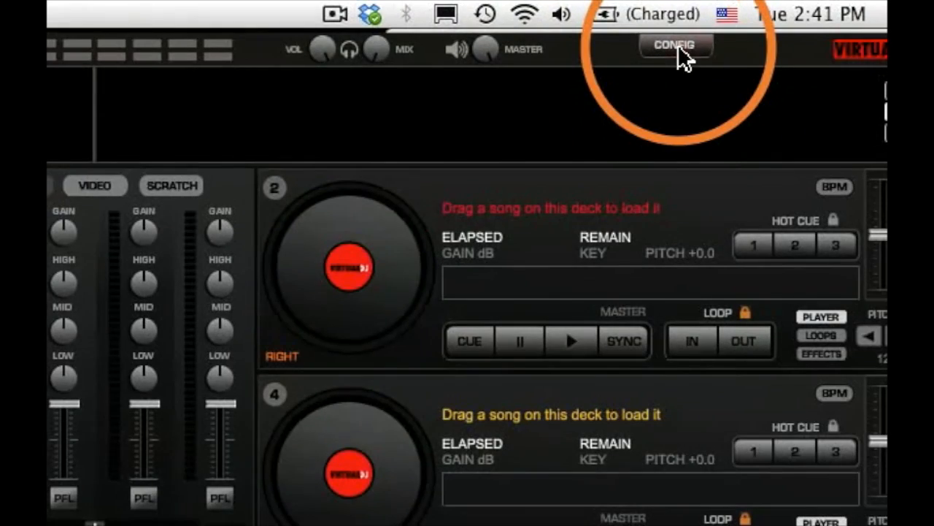
# - Start the 20-day PRO trial from the Config screen and acknowledge the restart notice
pyautogui.click(674, 44)
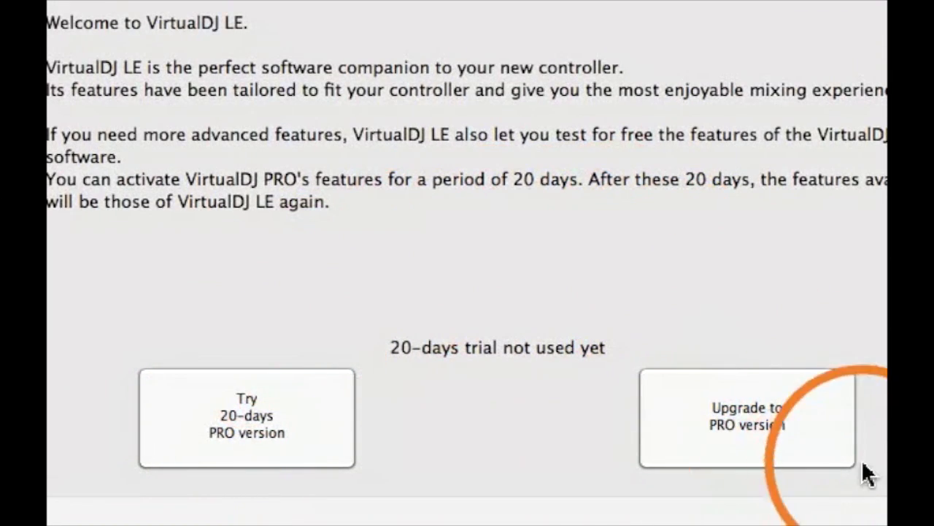
pyautogui.moveTo(591, 409)
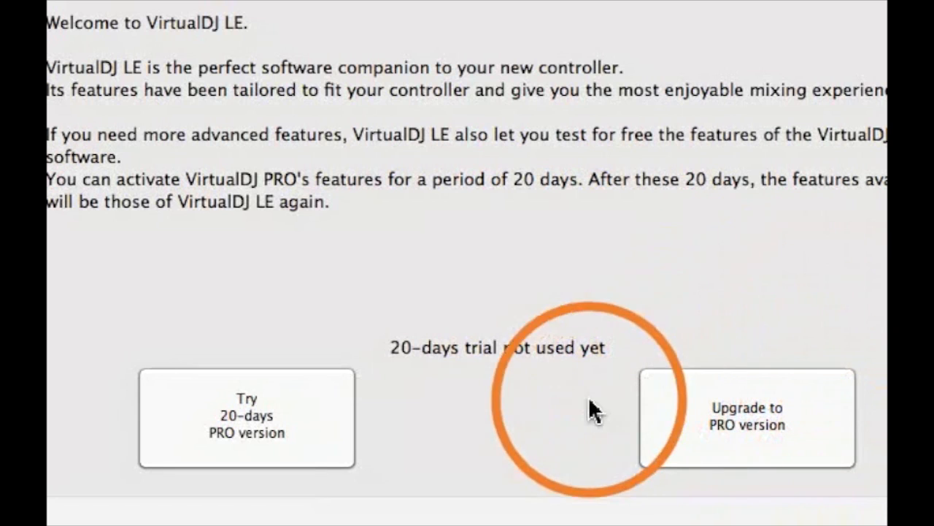
pyautogui.moveTo(395, 429)
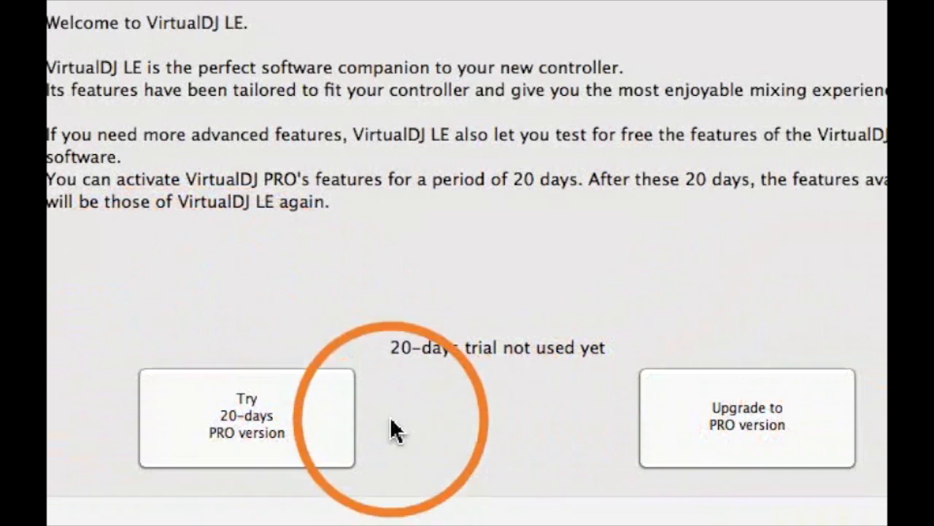
pyautogui.moveTo(447, 307)
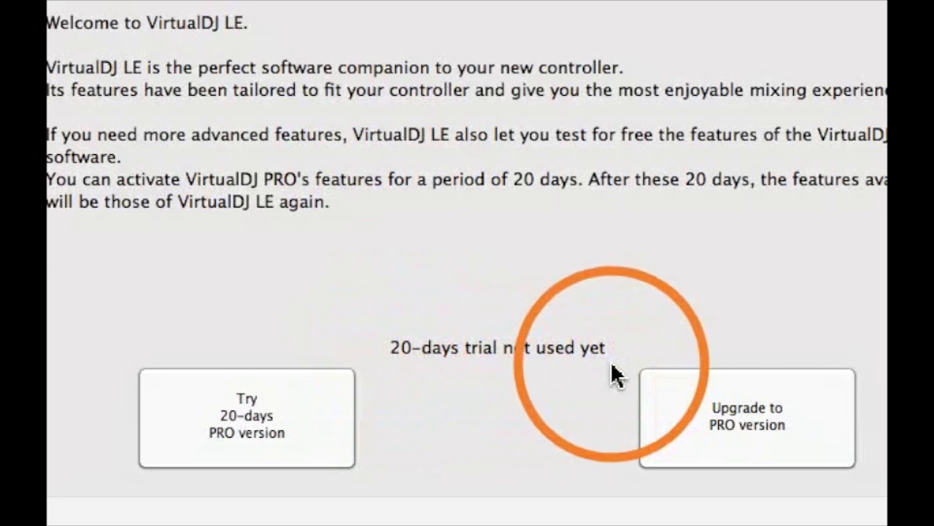
pyautogui.click(247, 415)
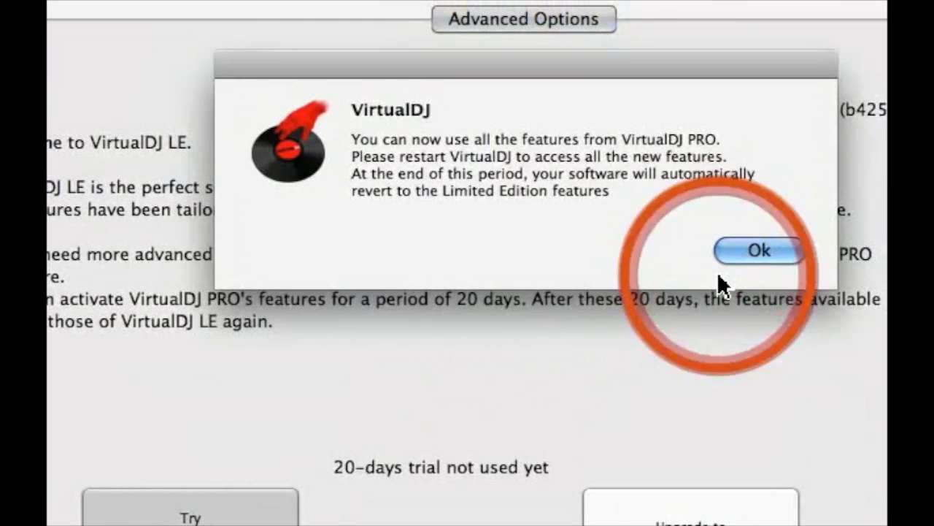
pyautogui.moveTo(537, 170)
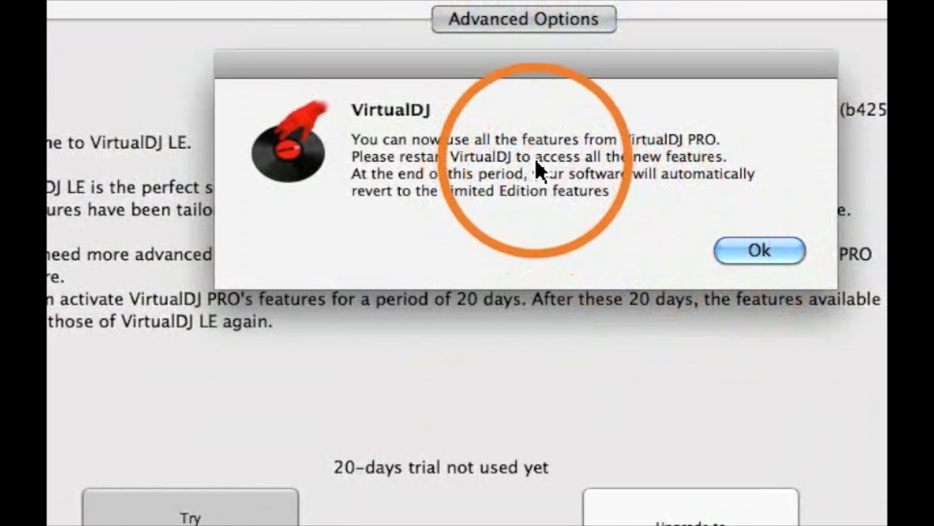
pyautogui.moveTo(474, 246)
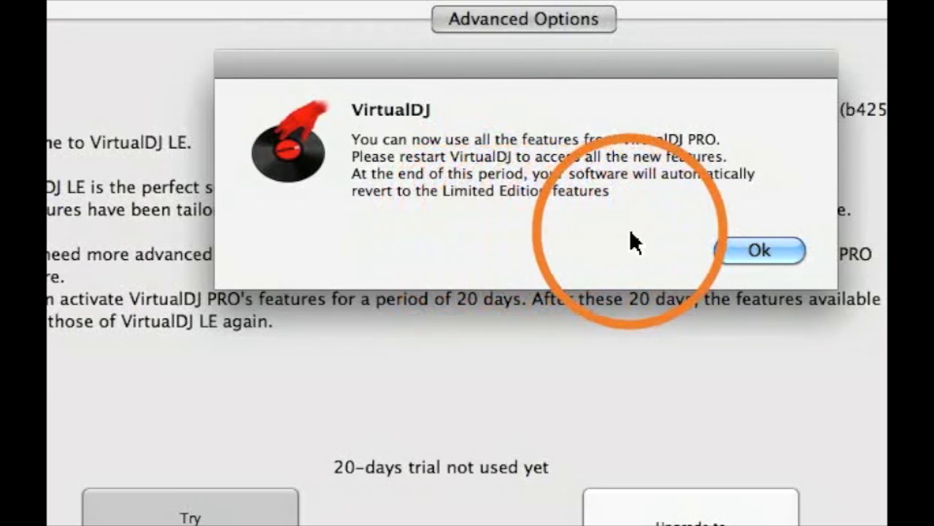
pyautogui.moveTo(781, 262)
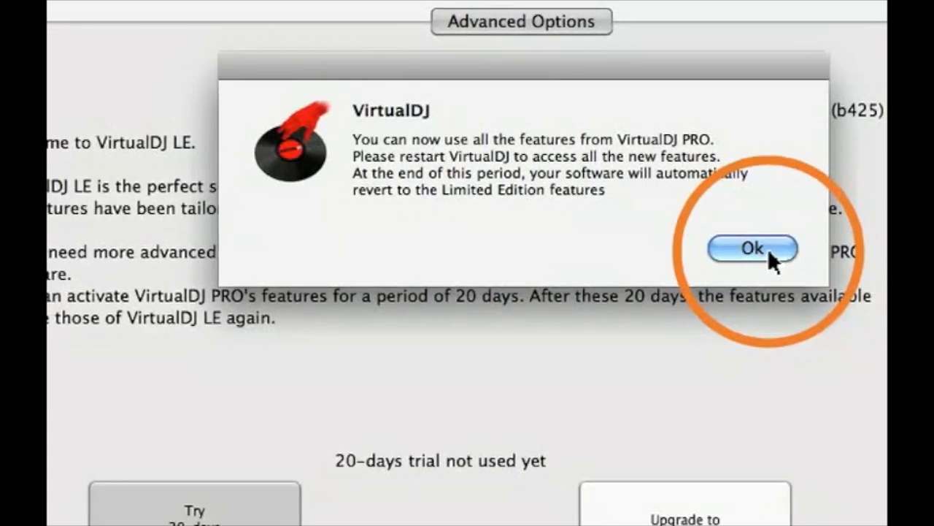
pyautogui.click(753, 248)
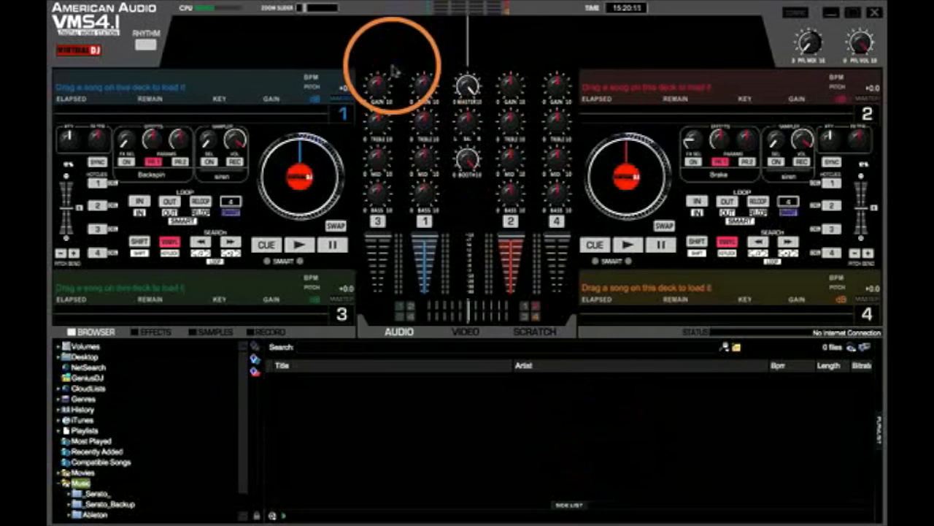
# - Apply VMS4 as sound card with external-mixer outputs Deck 1: Chan 1&2, Deck 2: Chan 3&4
pyautogui.click(795, 13)
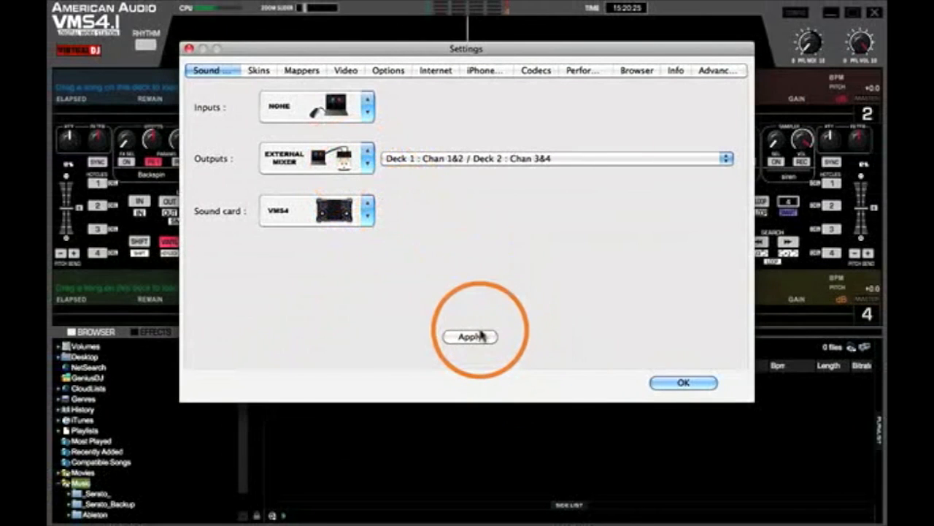
pyautogui.moveTo(470, 336)
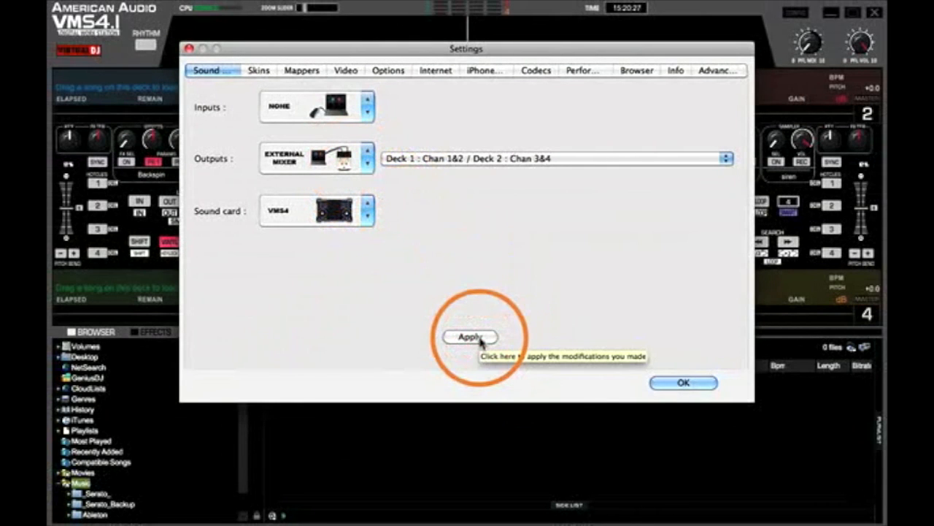
pyautogui.click(683, 382)
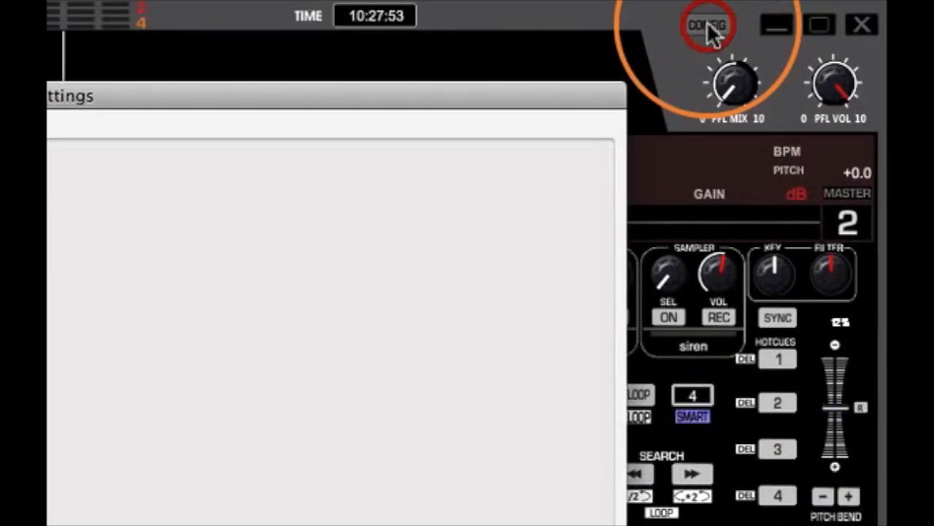
# - In Advanced Config route Deck 3 to the VMS4 device and Deck 1 to VMS4 outputs 3&4
pyautogui.click(707, 25)
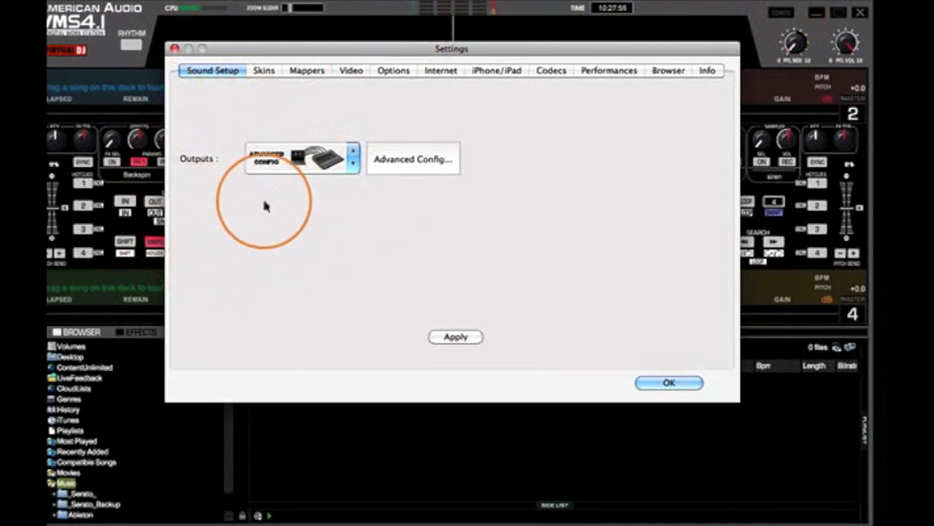
pyautogui.click(413, 157)
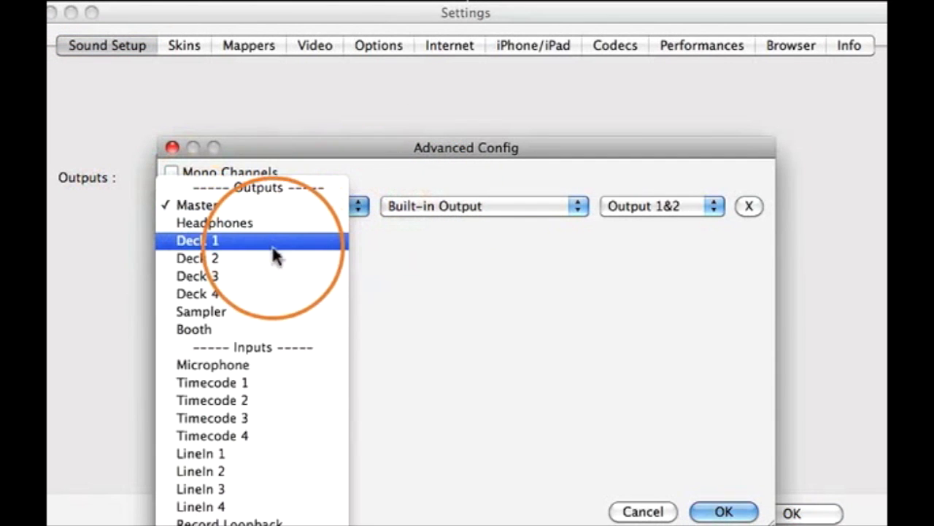
pyautogui.click(197, 274)
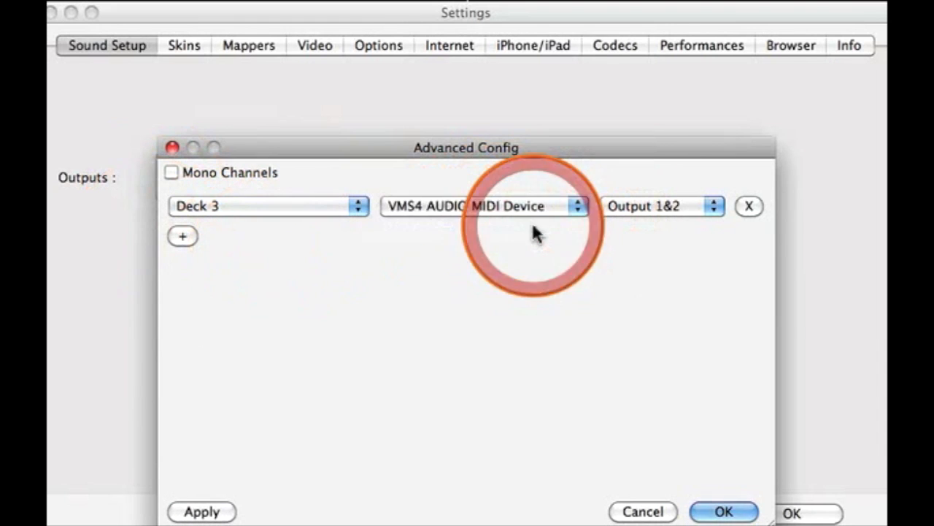
pyautogui.click(183, 235)
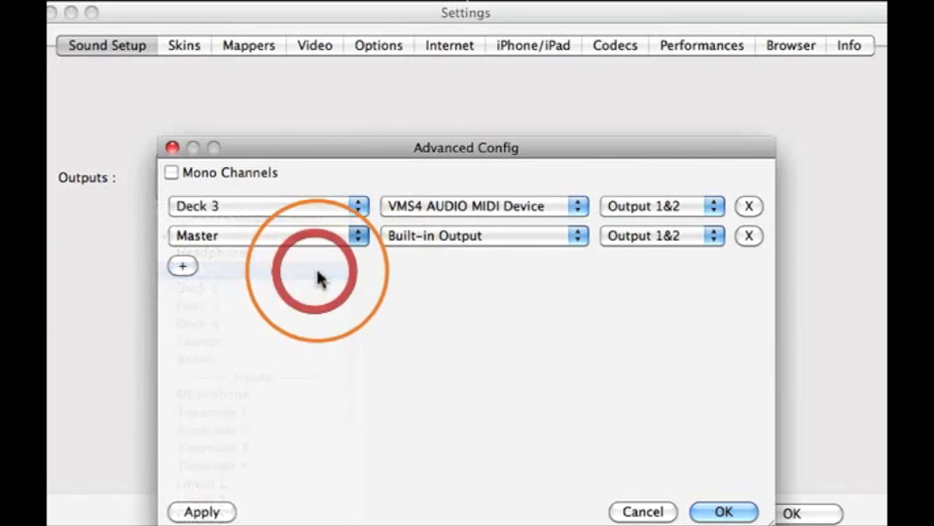
pyautogui.click(578, 235)
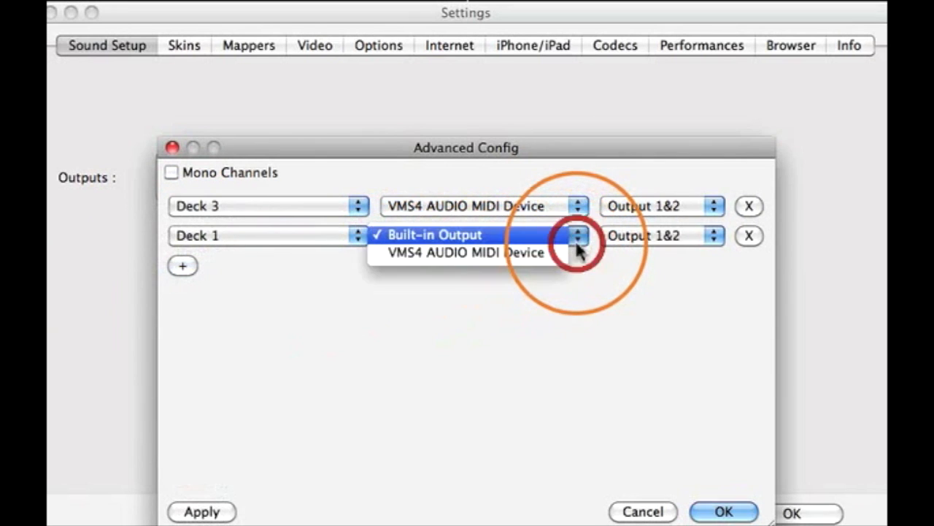
pyautogui.click(464, 252)
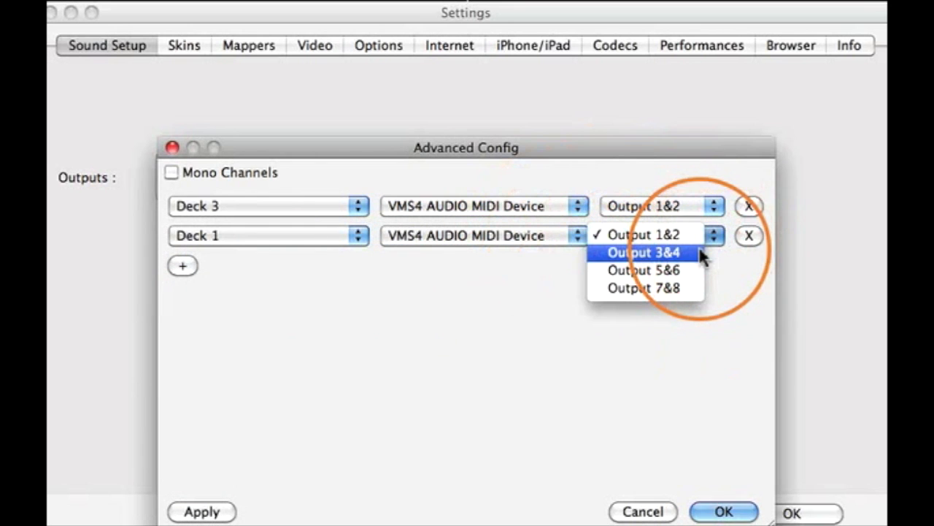
pyautogui.click(642, 251)
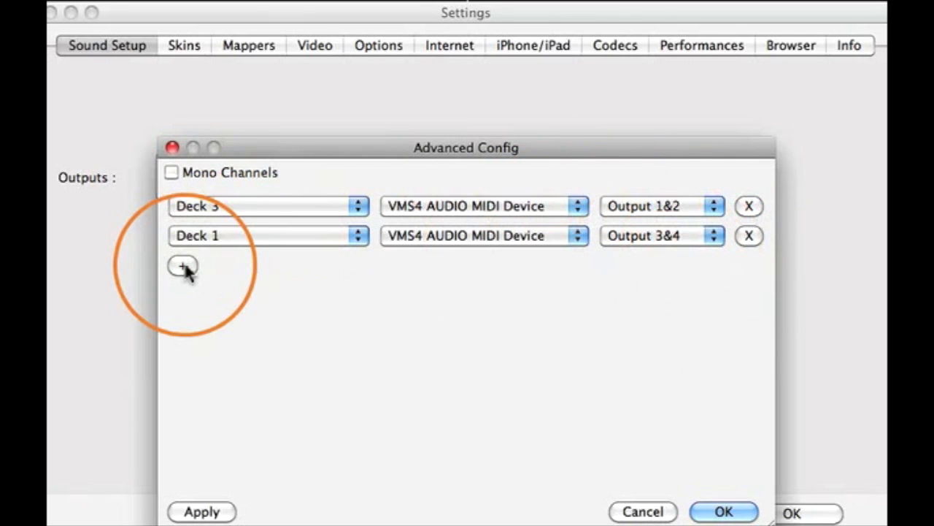
# - Add a third row routing Deck 2 to output pair 5&6
pyautogui.click(182, 266)
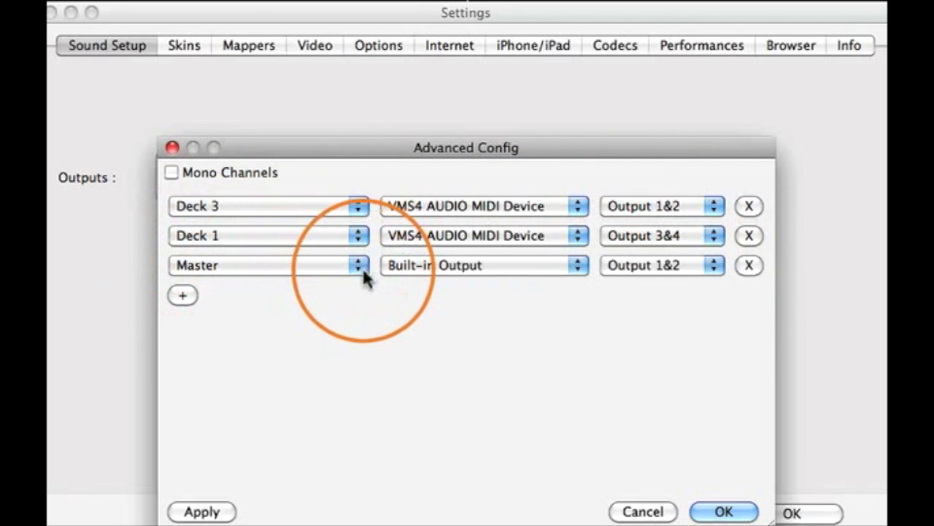
pyautogui.click(357, 266)
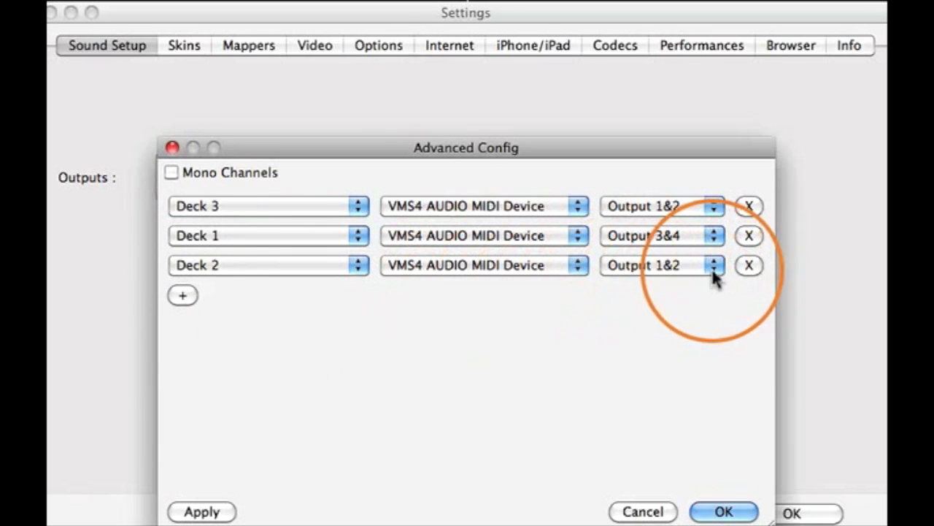
pyautogui.click(712, 266)
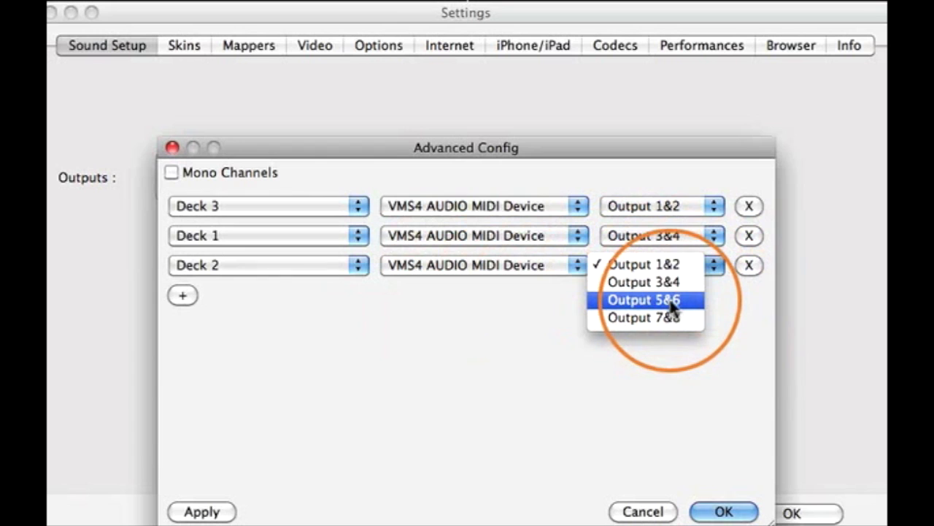
pyautogui.click(643, 299)
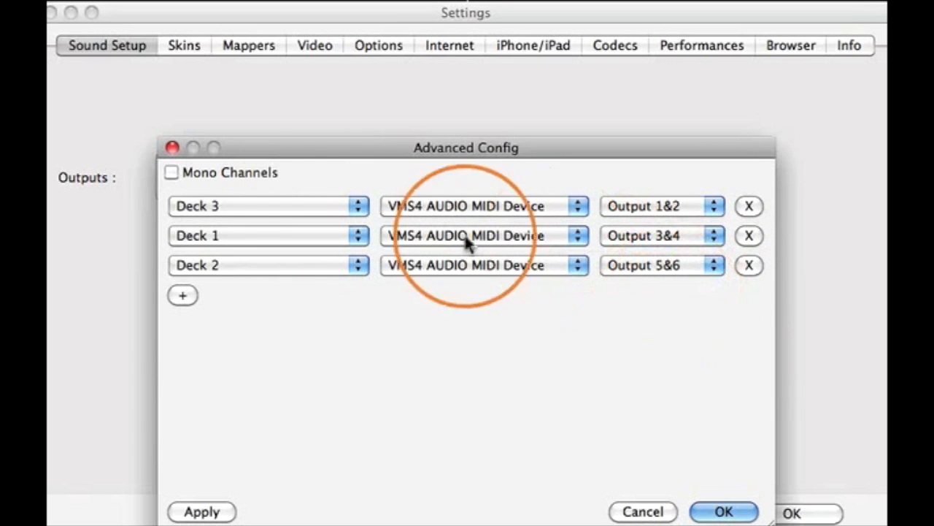
# - Add a fourth row routing Deck 4 to VMS4 outputs 7&8 and apply the sound setup
pyautogui.click(183, 295)
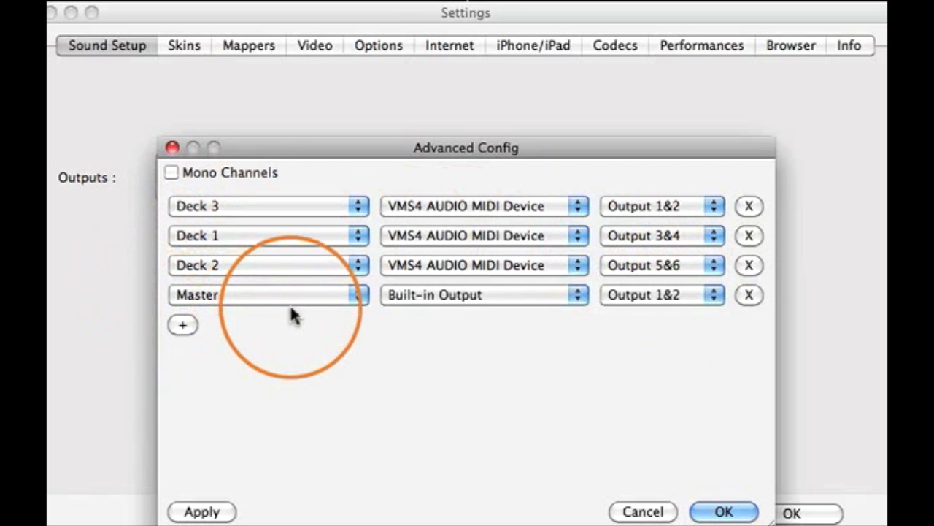
pyautogui.click(356, 295)
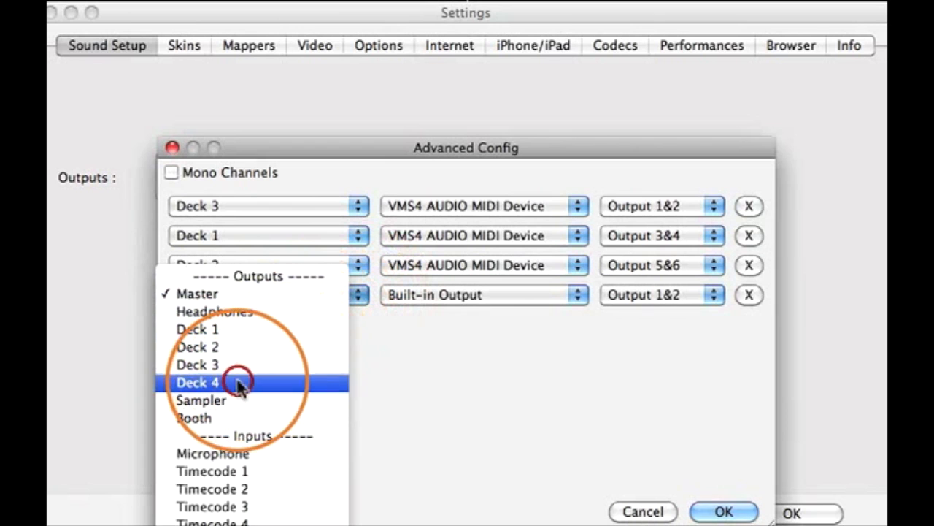
pyautogui.click(198, 383)
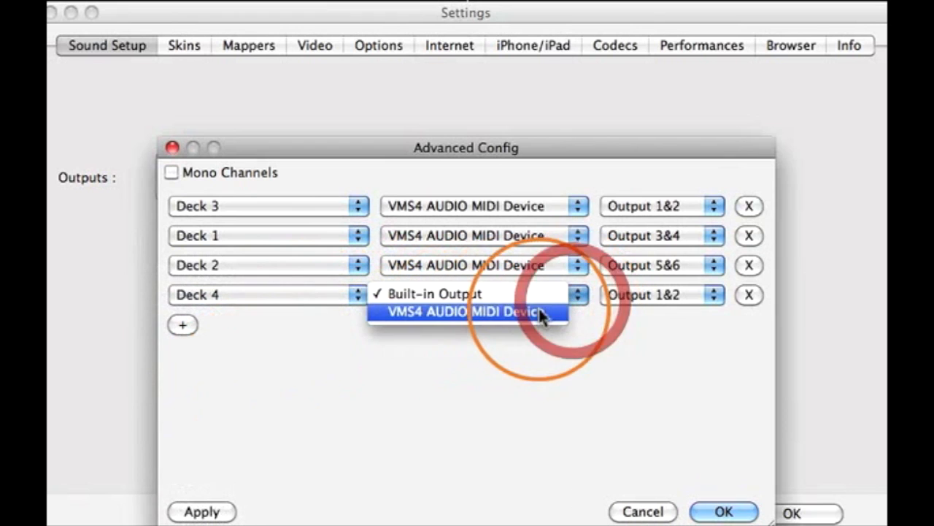
pyautogui.click(464, 312)
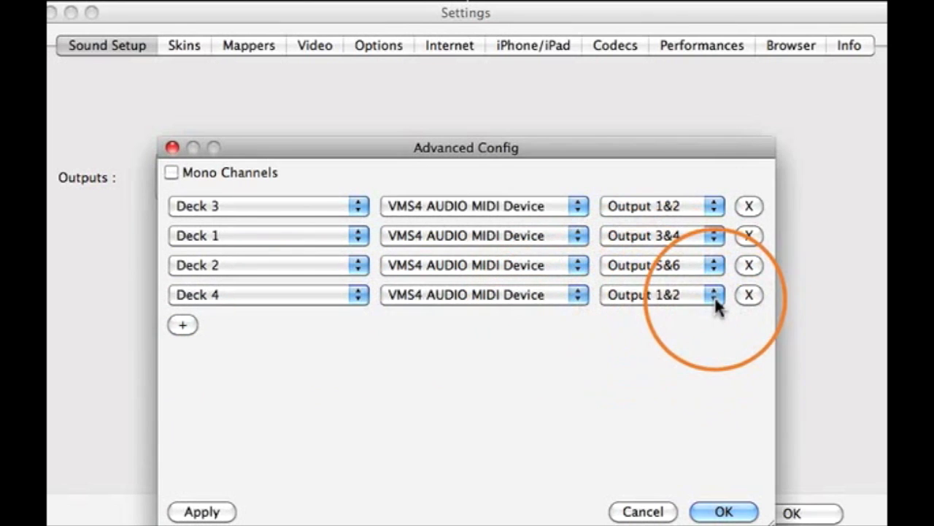
pyautogui.click(713, 295)
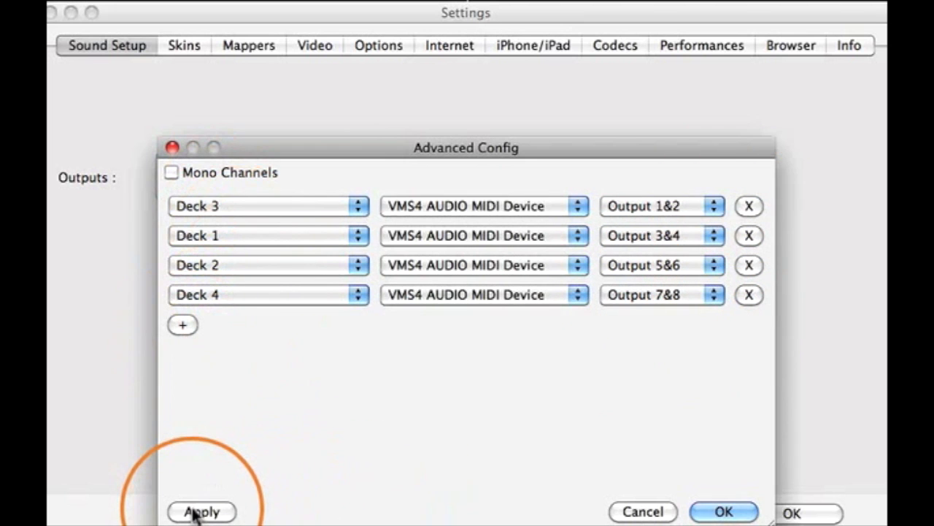
pyautogui.moveTo(704, 518)
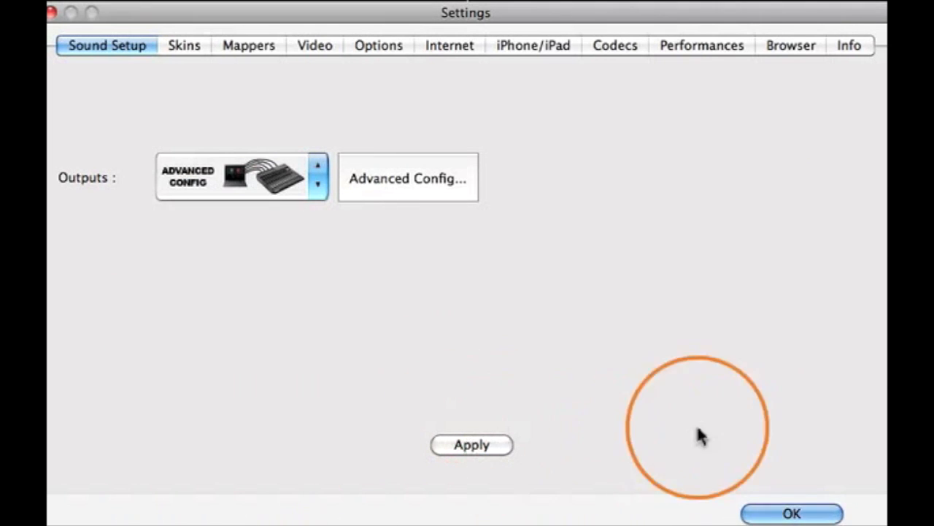
pyautogui.click(791, 514)
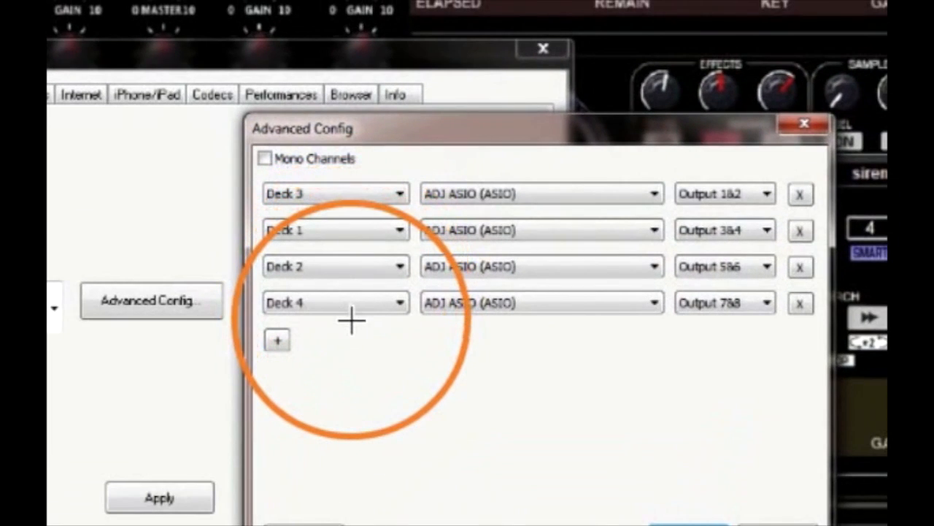
pyautogui.moveTo(566, 196)
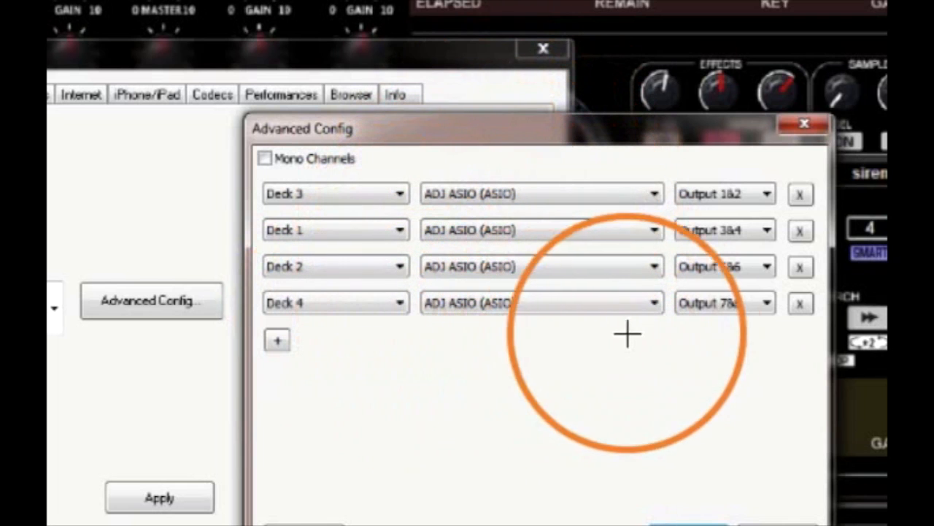
pyautogui.moveTo(766, 342)
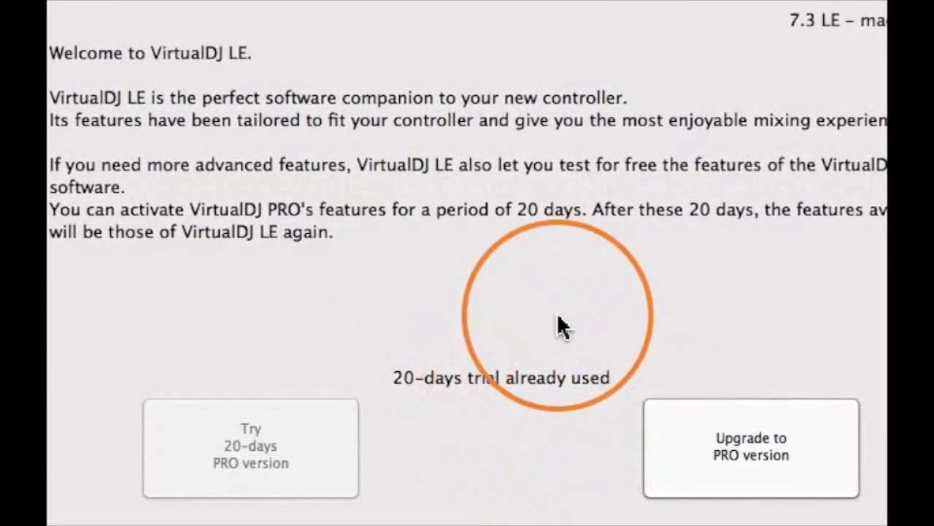
pyautogui.moveTo(362, 348)
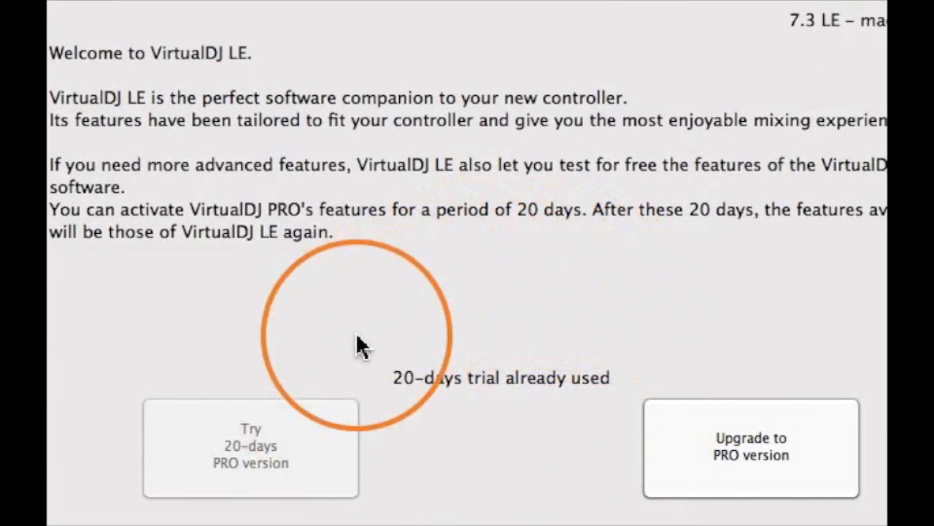
pyautogui.moveTo(286, 348)
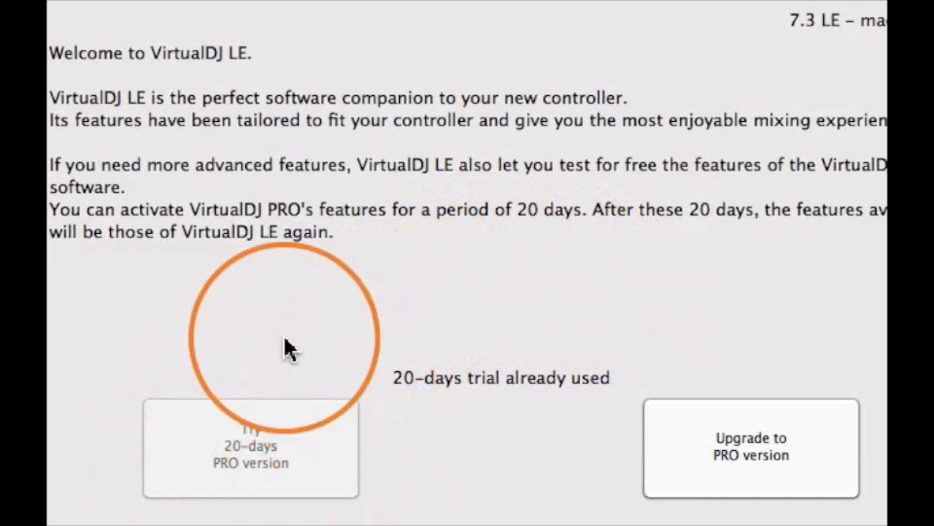
pyautogui.moveTo(560, 480)
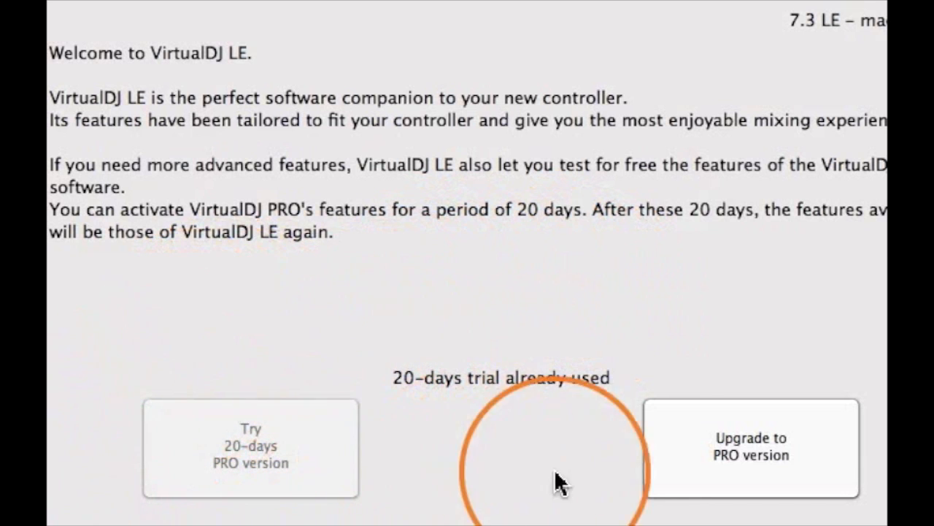
pyautogui.moveTo(727, 334)
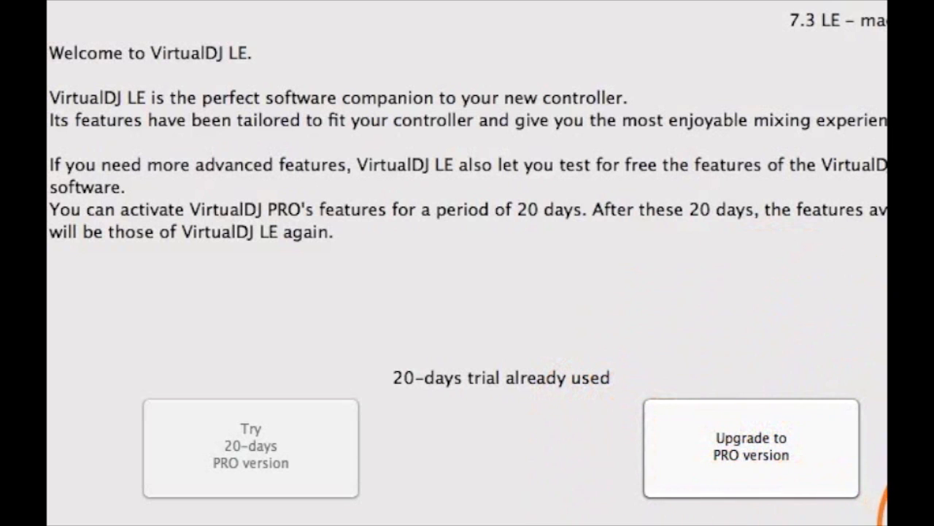
# - Dismiss the already-used PRO trial welcome screen without upgrading
pyautogui.click(251, 446)
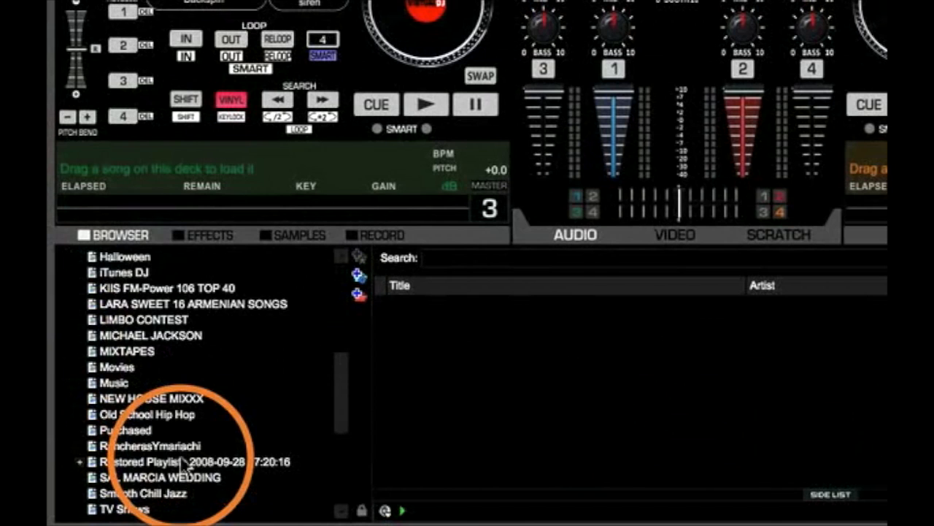
# - Load Anyway (LA2Rog Remix) from the FlipS HouseElektro playlist onto deck 1 and play it
pyautogui.scroll(3)
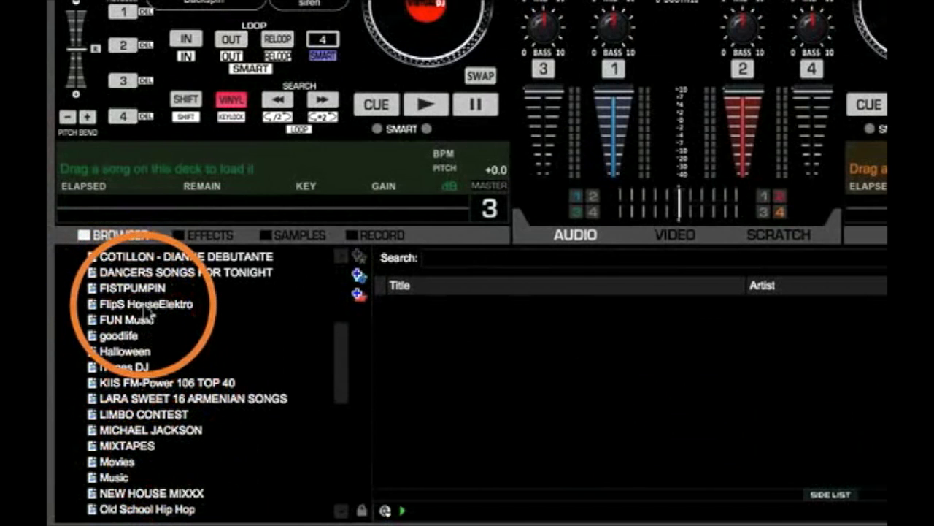
pyautogui.click(145, 303)
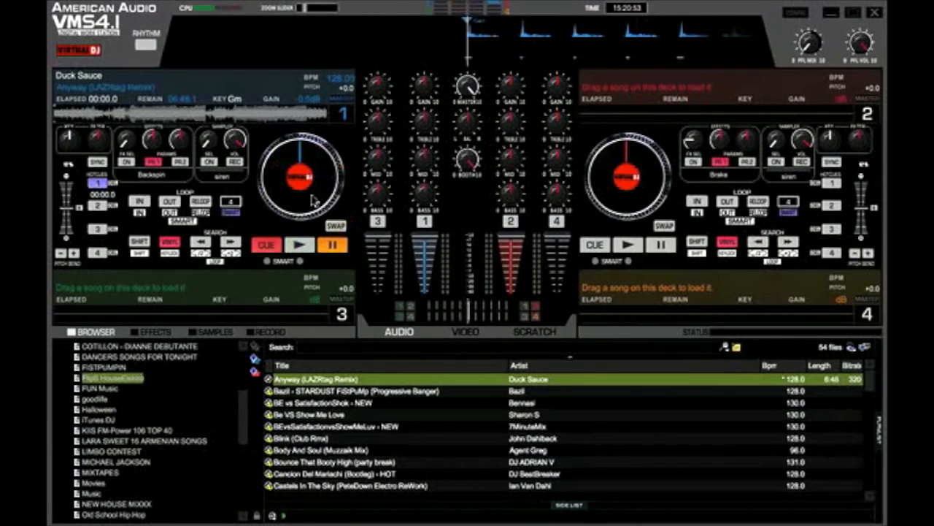
pyautogui.click(300, 246)
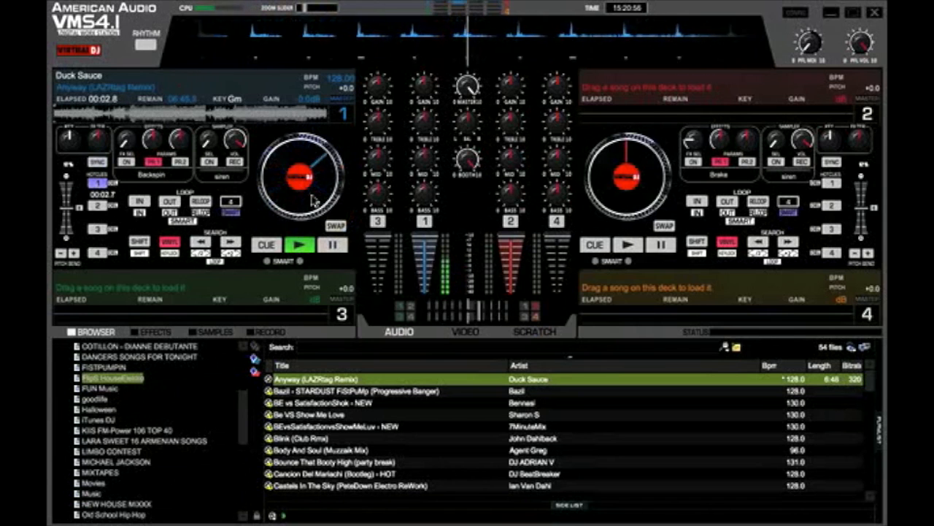